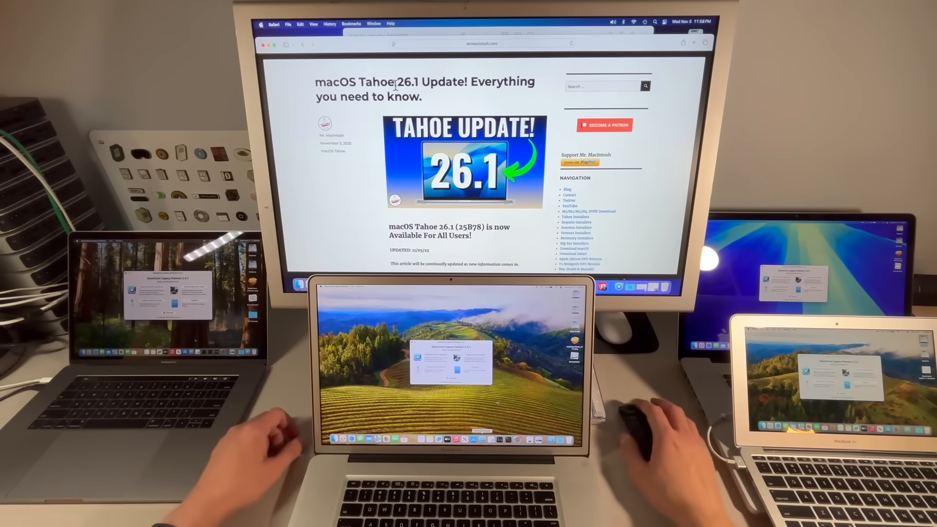
mouse_move(645, 412)
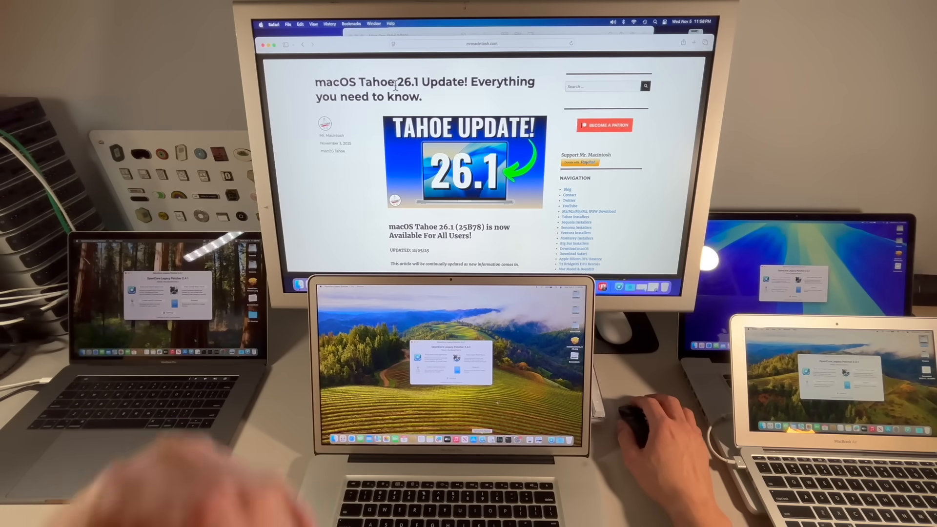
Scroll the Tahoe 26.1 article down to both embedded videos and the Apple Support documents
scroll(down, 3)
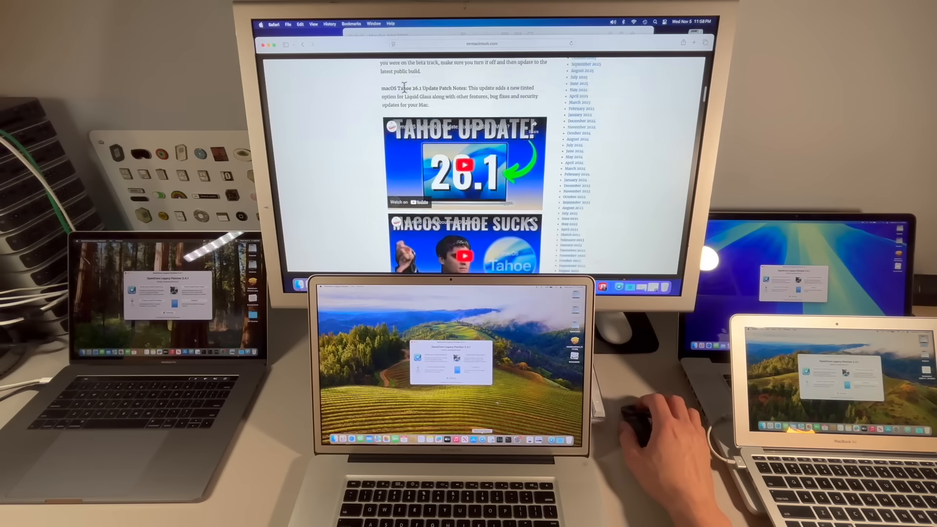
scroll(down, 3)
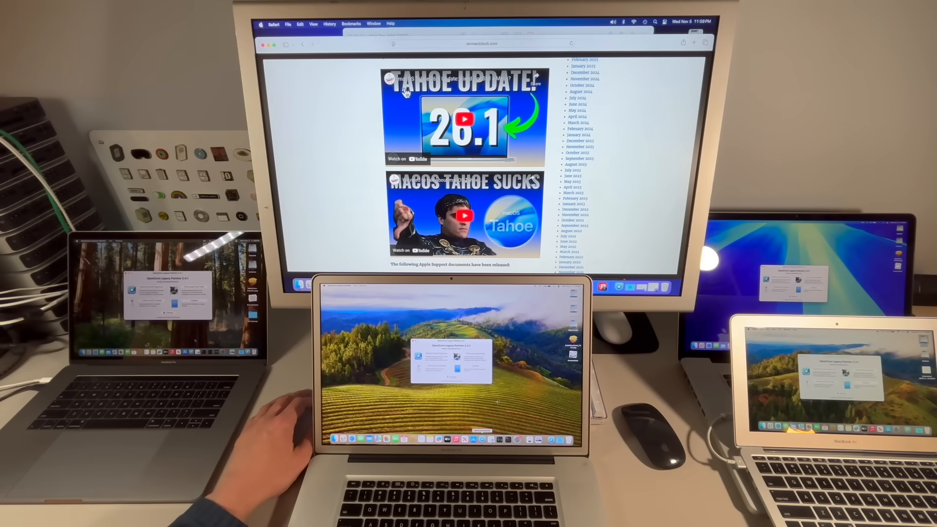
mouse_move(645, 388)
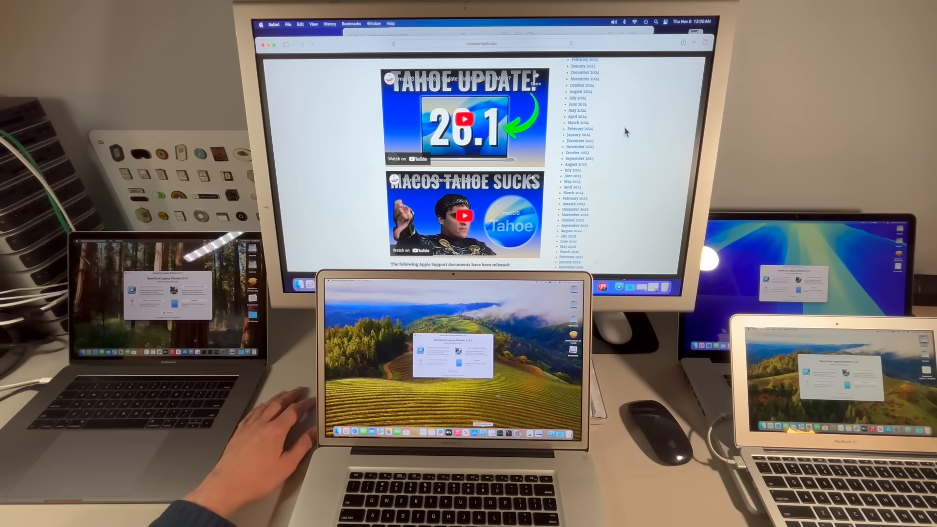
mouse_move(609, 137)
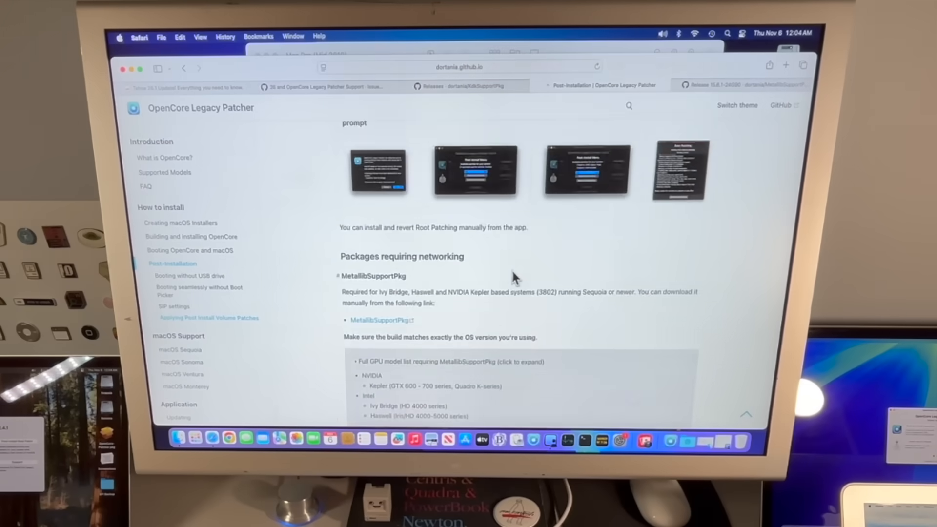
scroll(down, 3)
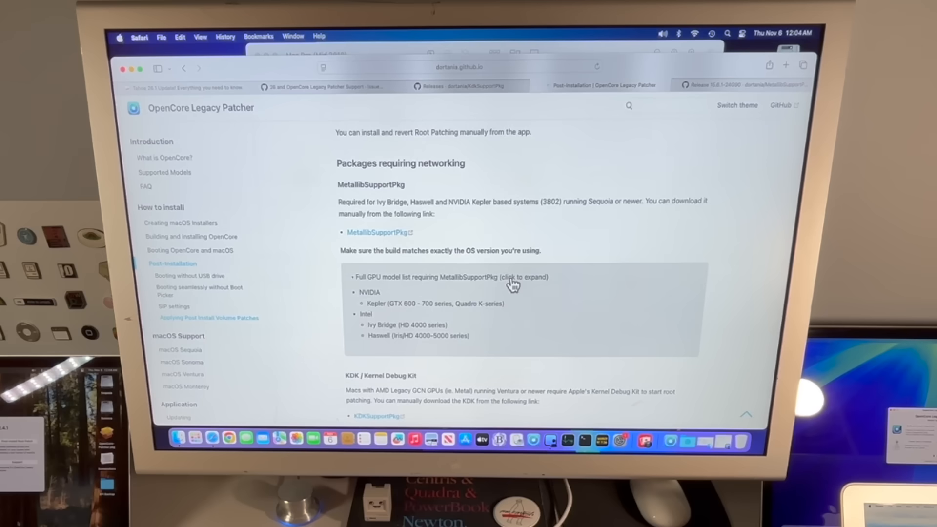
mouse_move(400, 215)
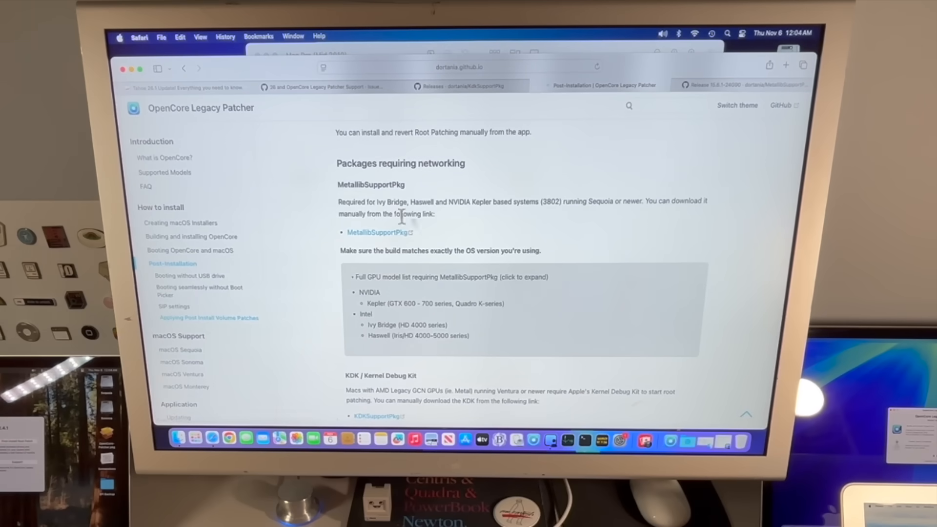
mouse_move(499, 235)
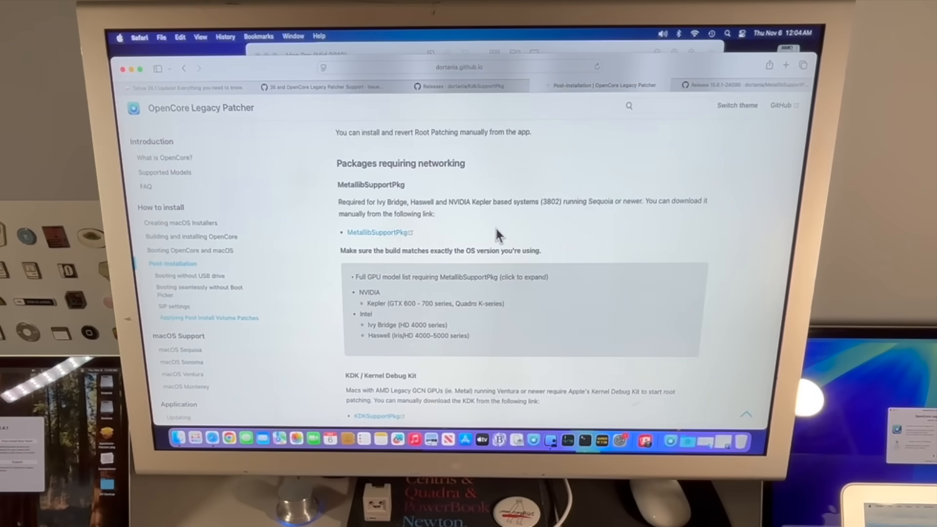
mouse_move(525, 234)
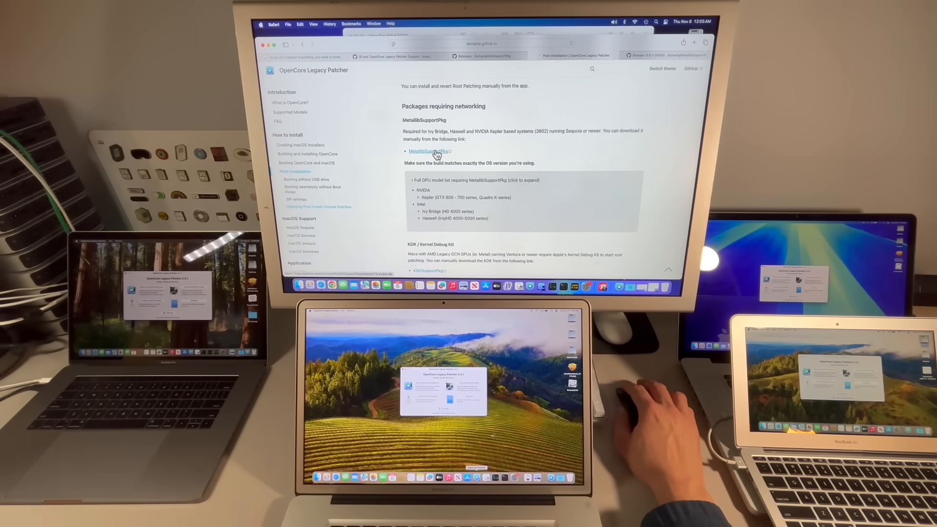
Open the MetallibSupportPkg GitHub releases in a new tab and review them
click(425, 151)
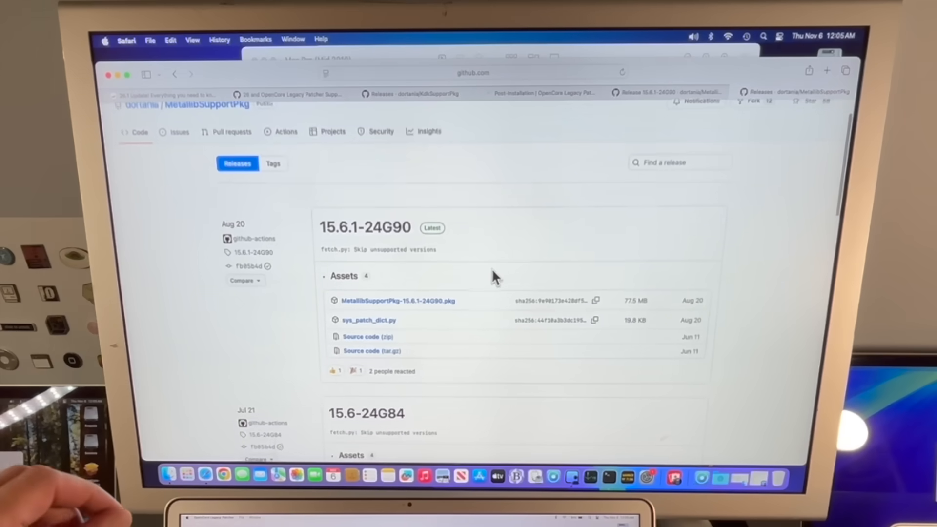
scroll(up, 3)
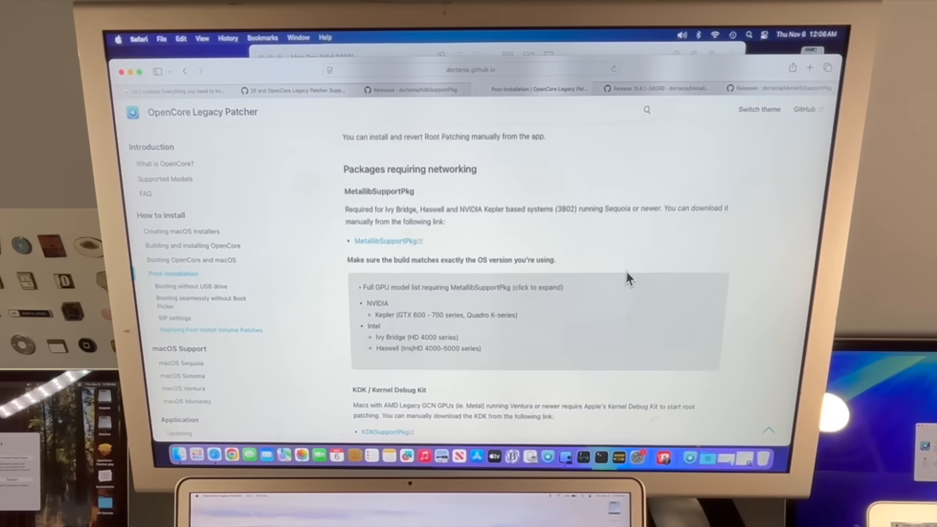
Open the KDKSupportPkg releases and scroll to the Kernel Debug Kit 15.x builds
scroll(down, 3)
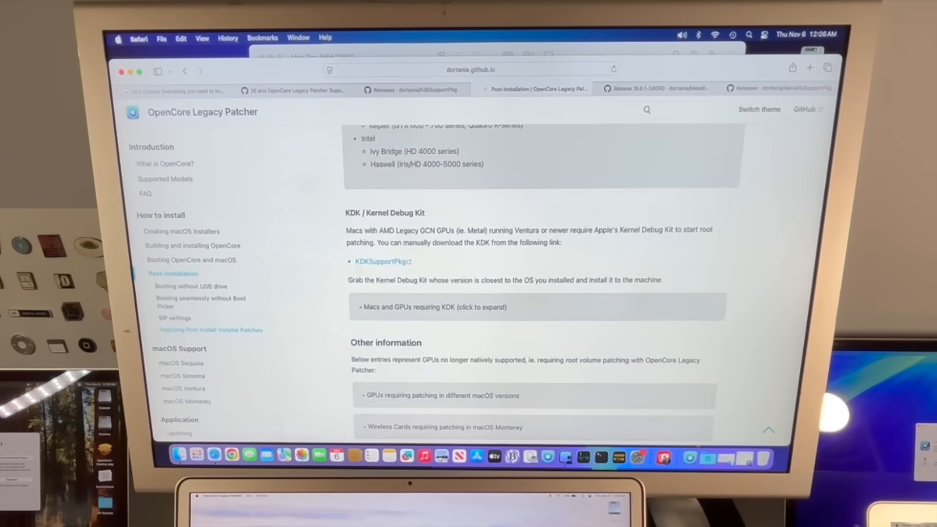
click(380, 261)
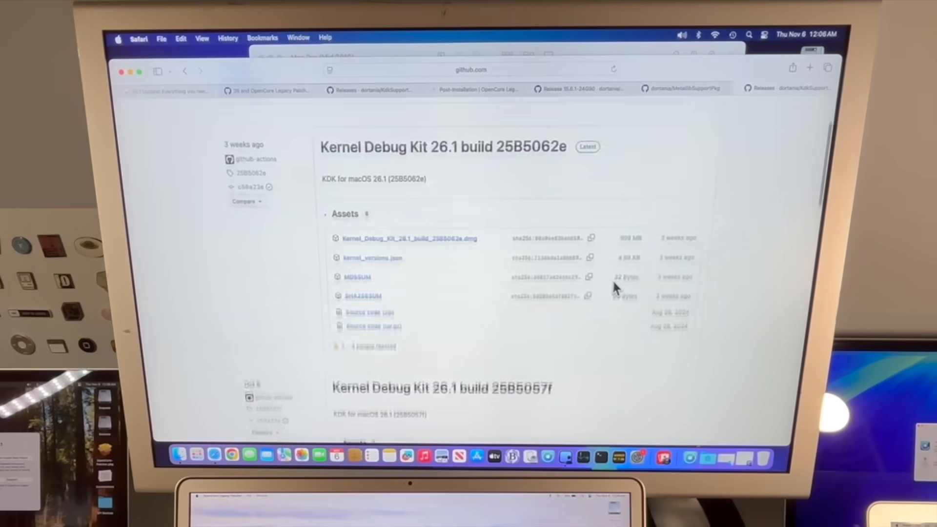
scroll(down, 3)
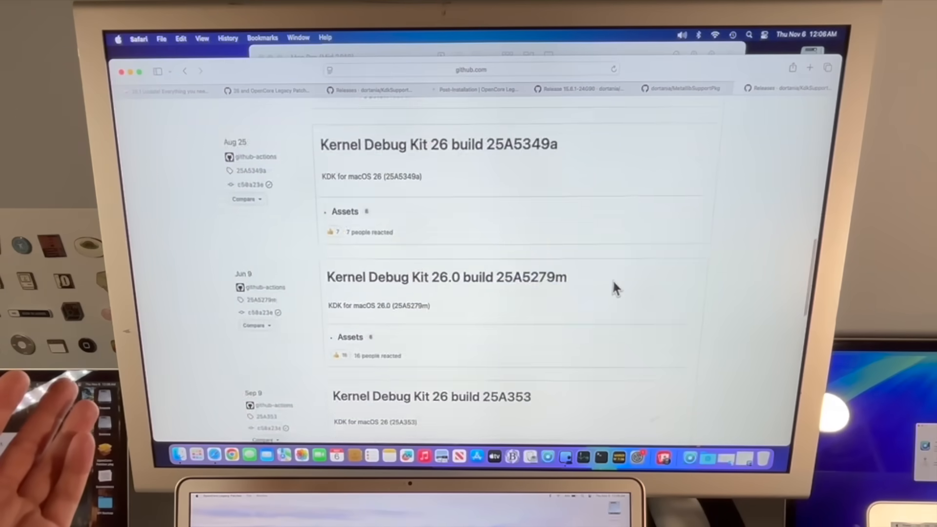
scroll(down, 3)
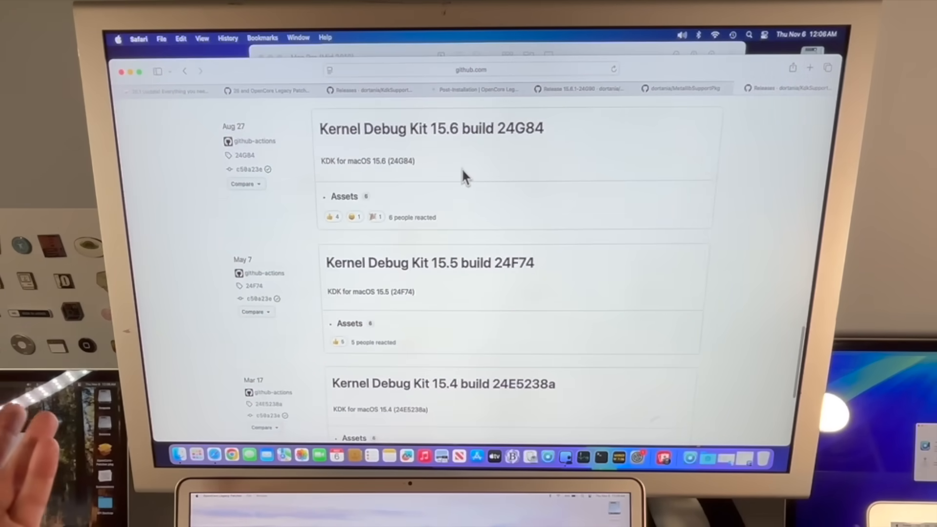
mouse_move(457, 173)
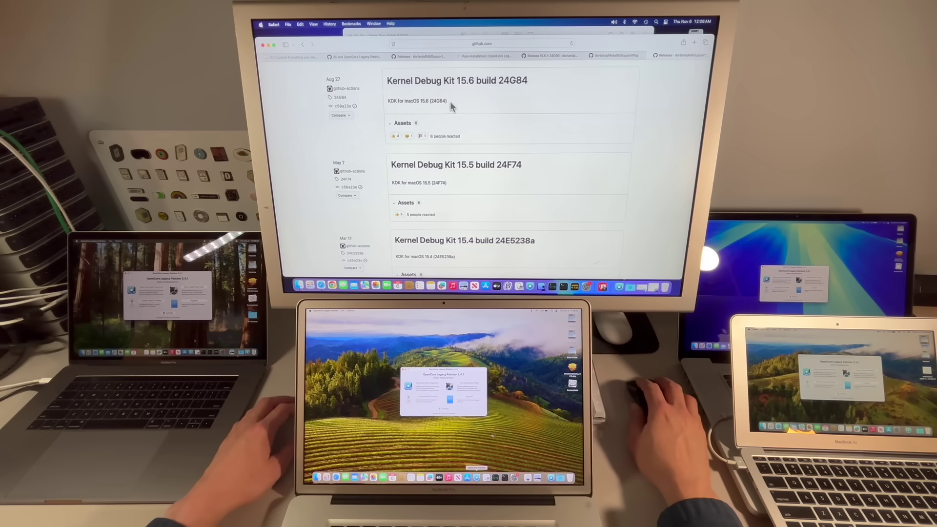
mouse_move(472, 112)
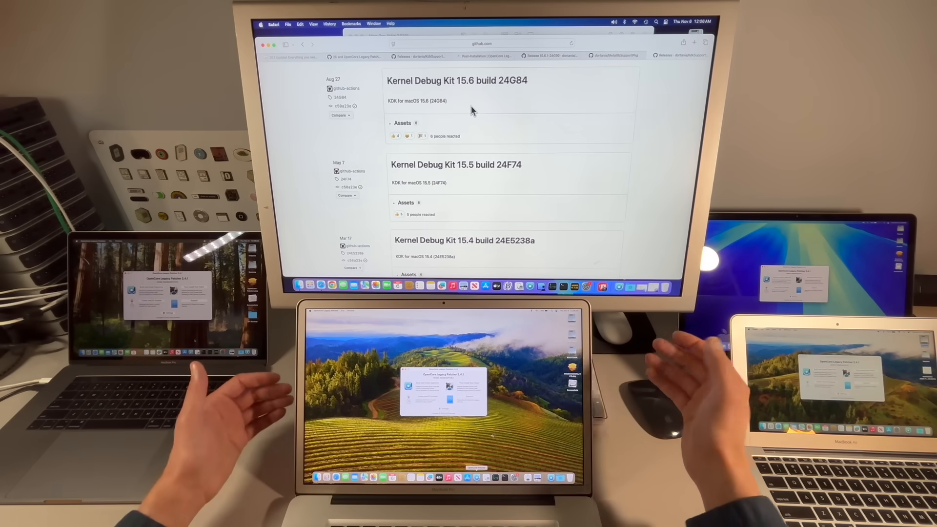
mouse_move(456, 80)
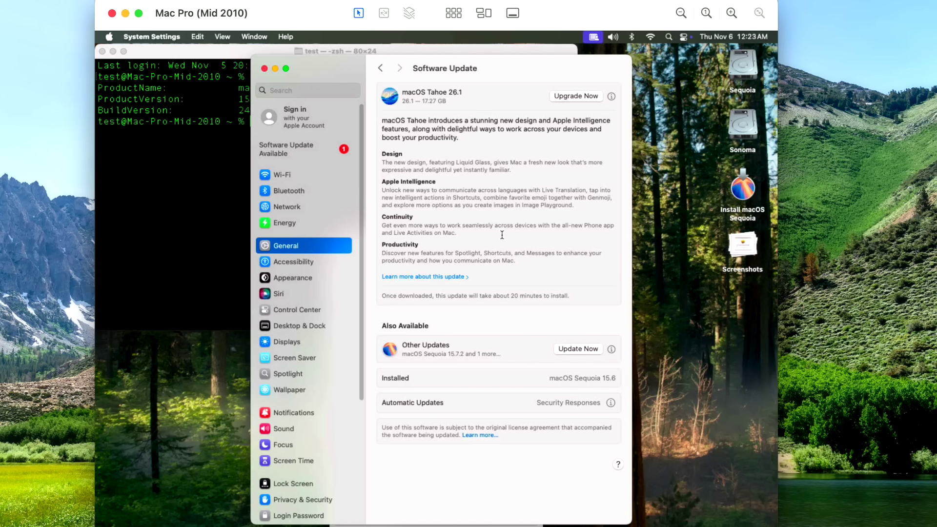
mouse_move(558, 245)
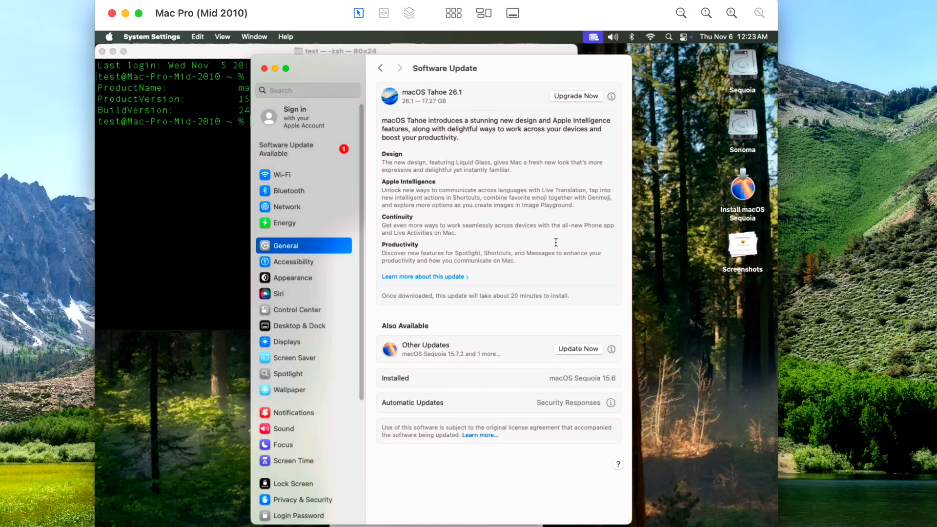
mouse_move(453, 112)
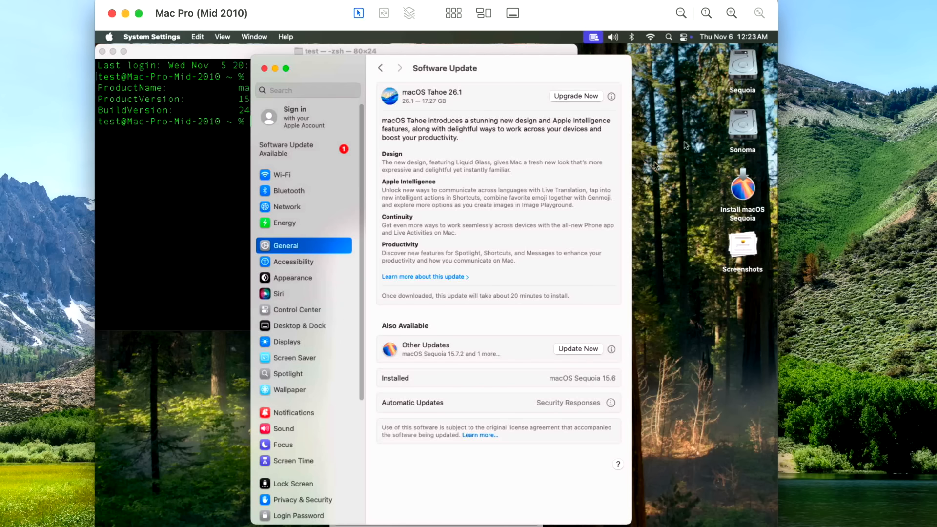
mouse_move(753, 204)
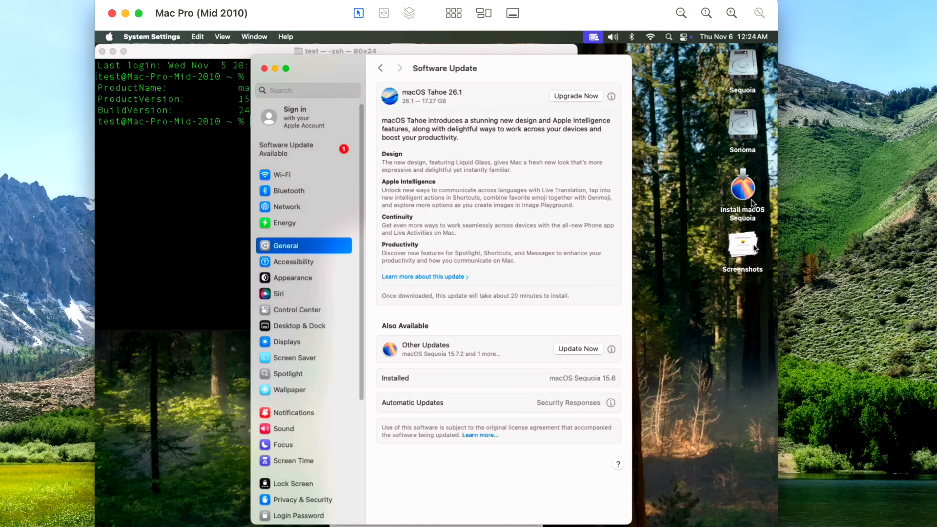
mouse_move(653, 78)
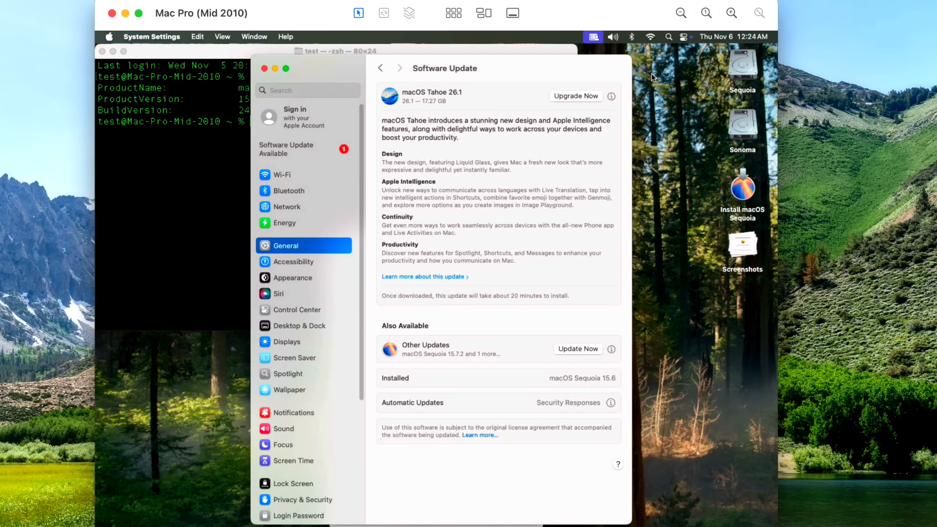
mouse_move(628, 339)
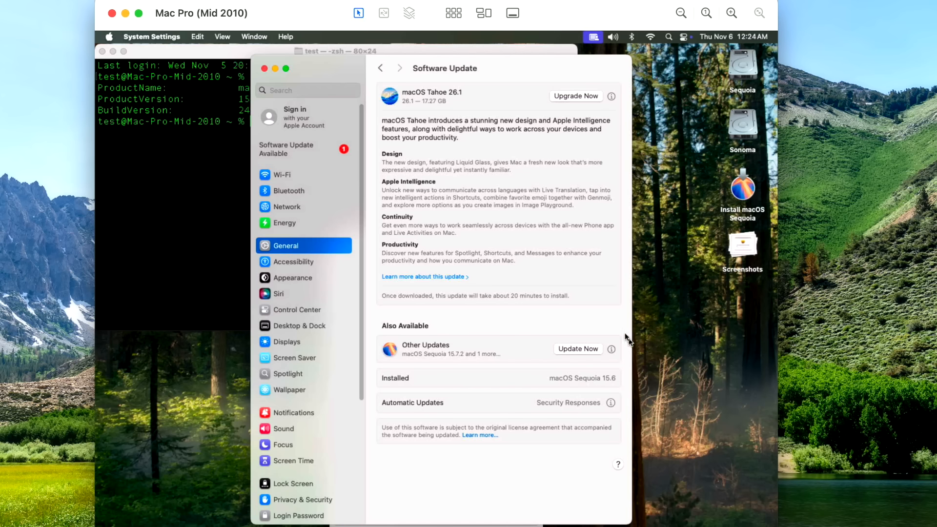
mouse_move(620, 408)
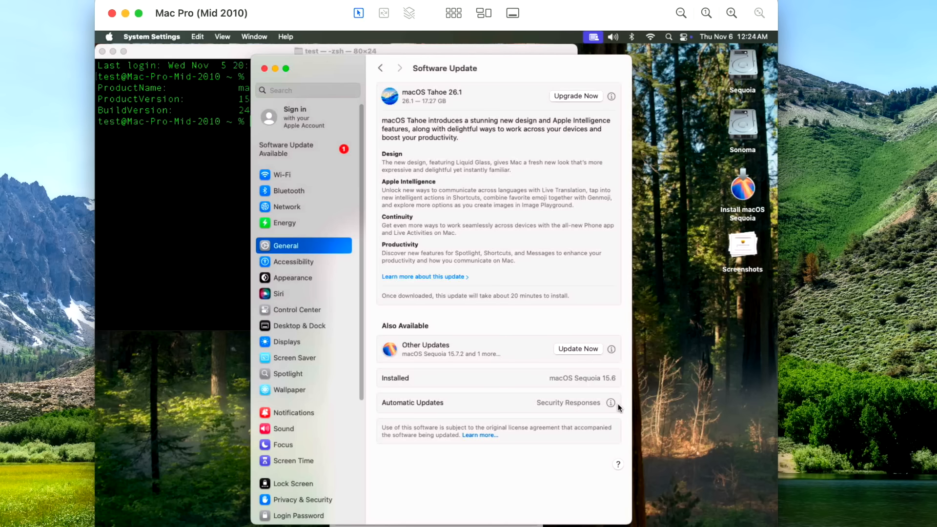
mouse_move(615, 407)
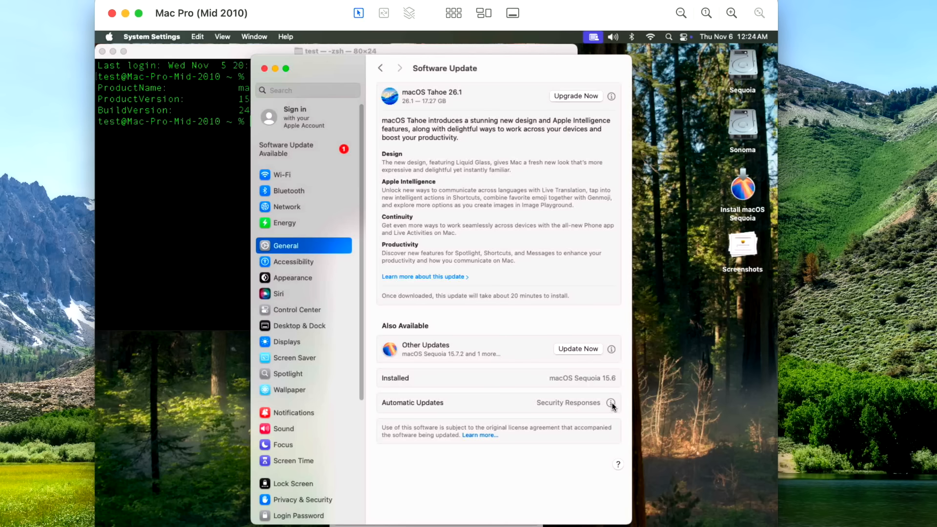
click(611, 402)
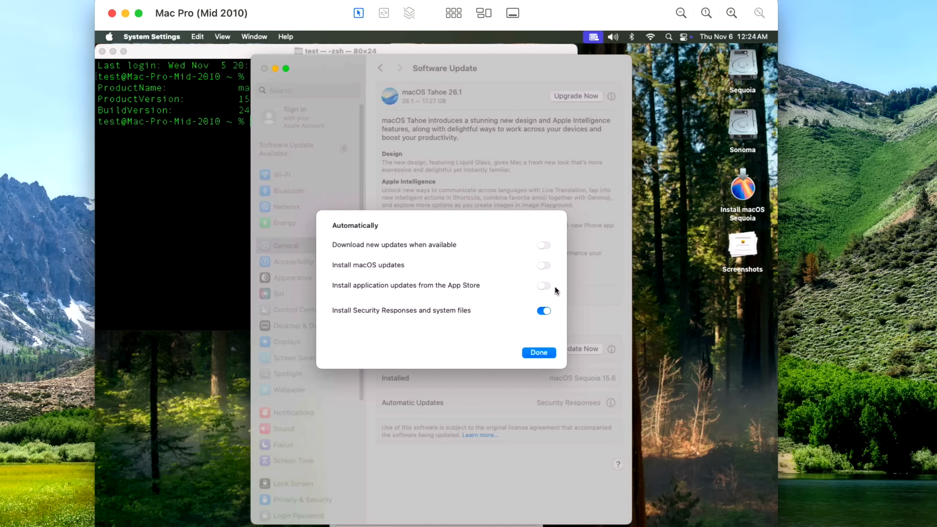
mouse_move(558, 291)
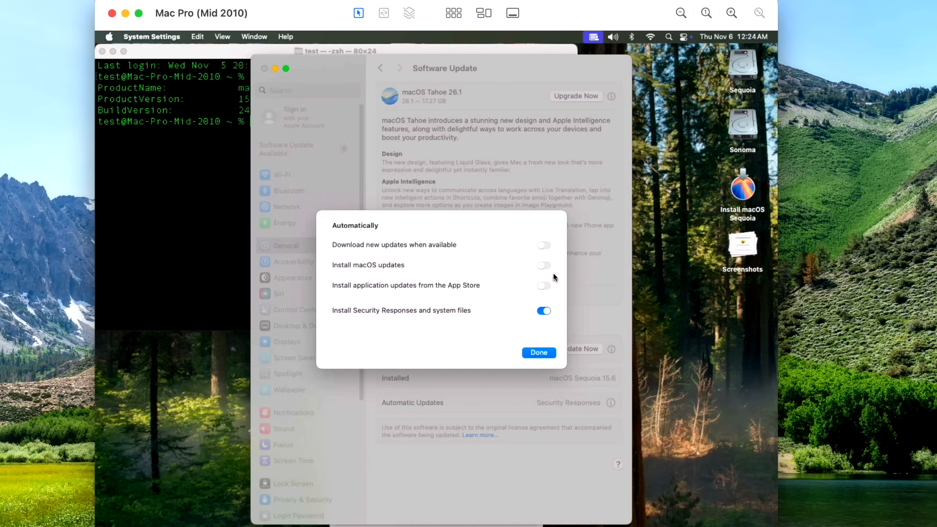
mouse_move(559, 320)
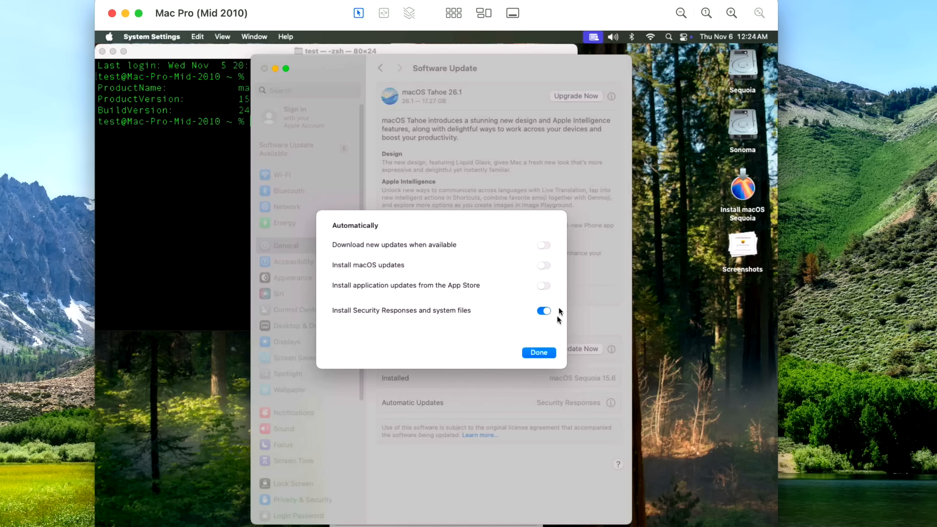
click(537, 352)
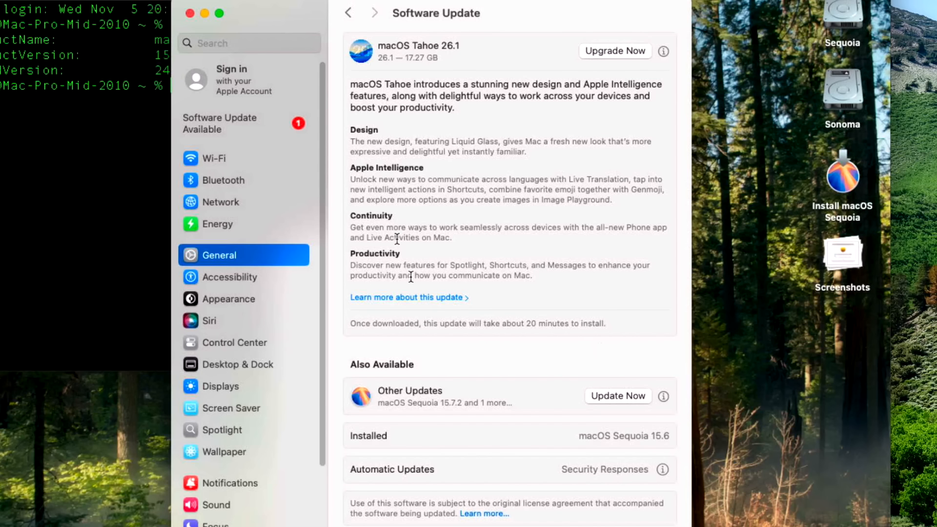
mouse_move(531, 71)
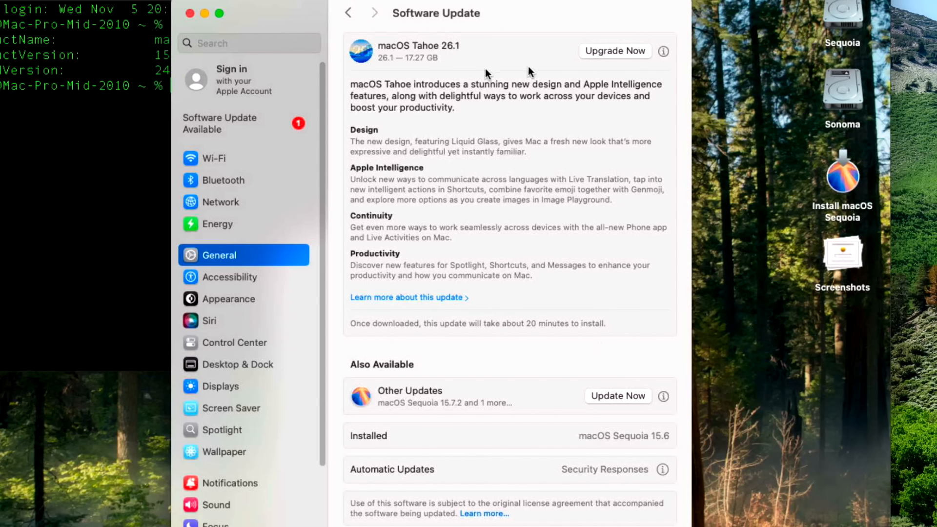
mouse_move(467, 81)
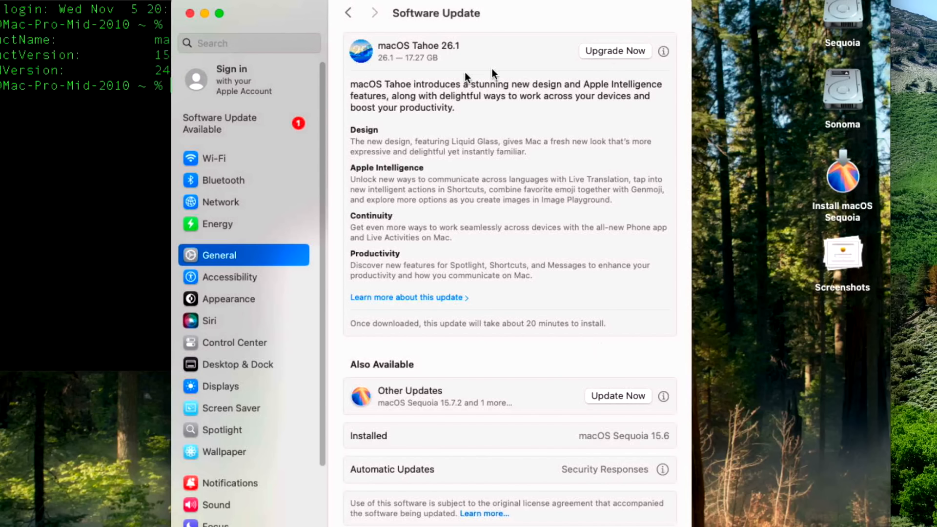
mouse_move(544, 281)
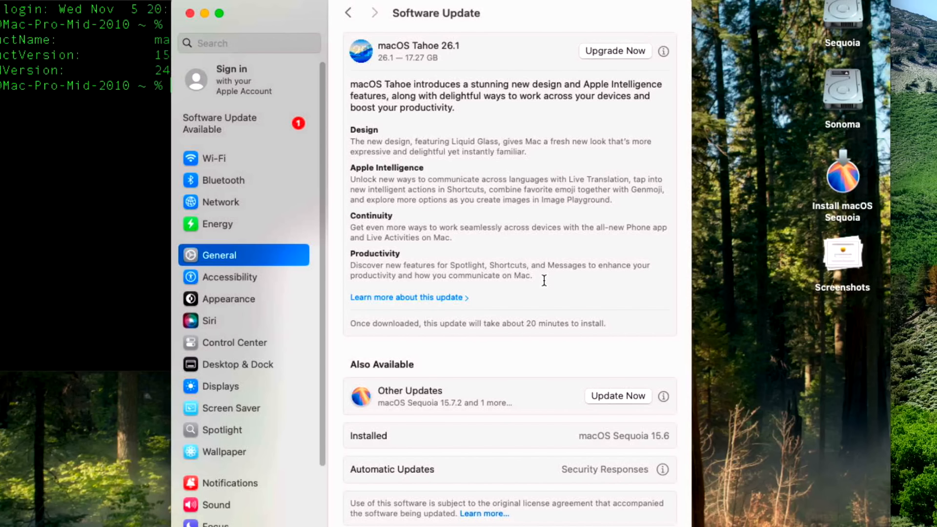
mouse_move(516, 129)
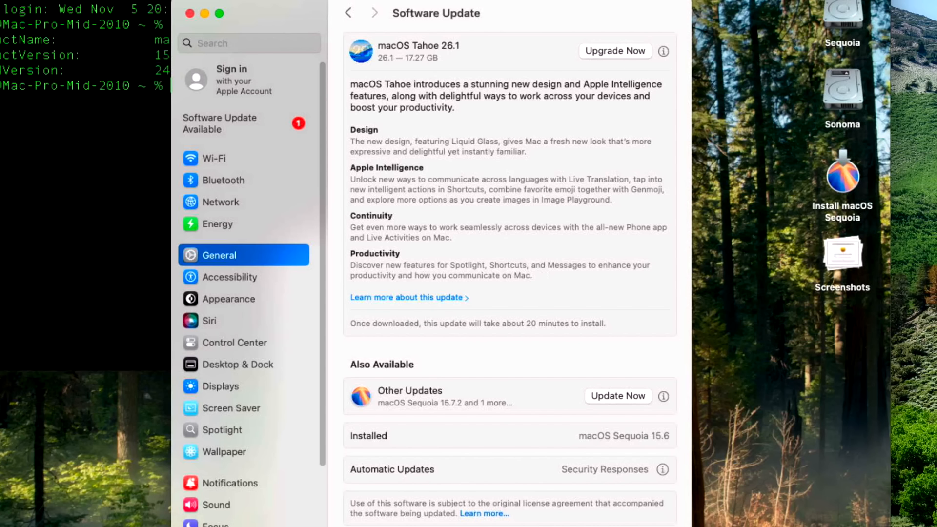
mouse_move(686, 136)
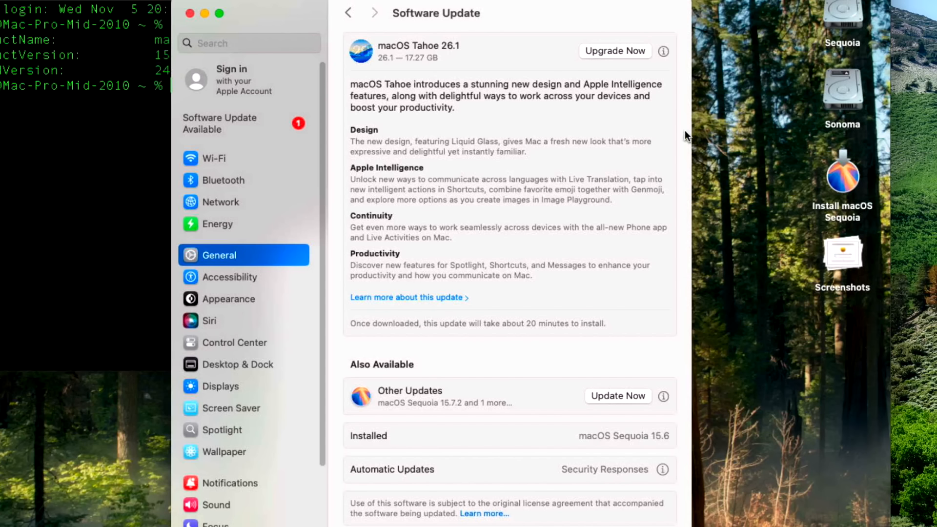
mouse_move(611, 352)
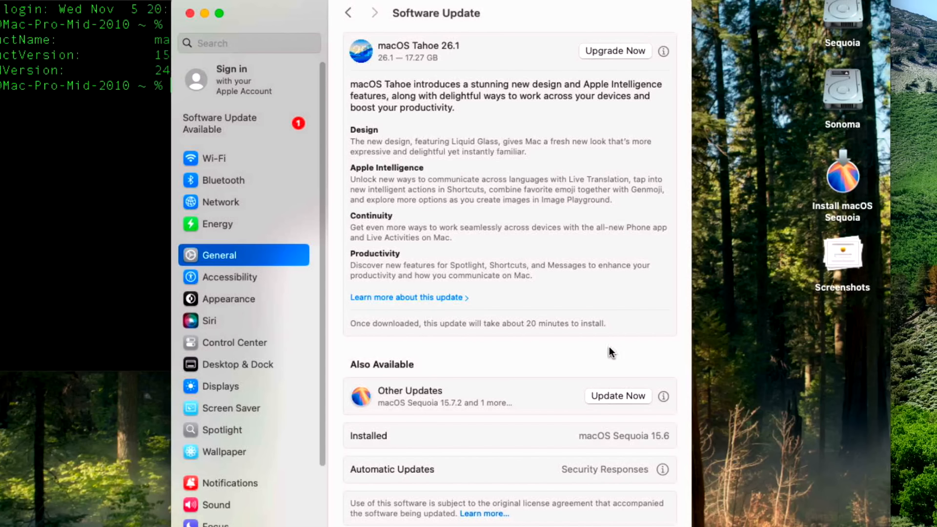
mouse_move(344, 373)
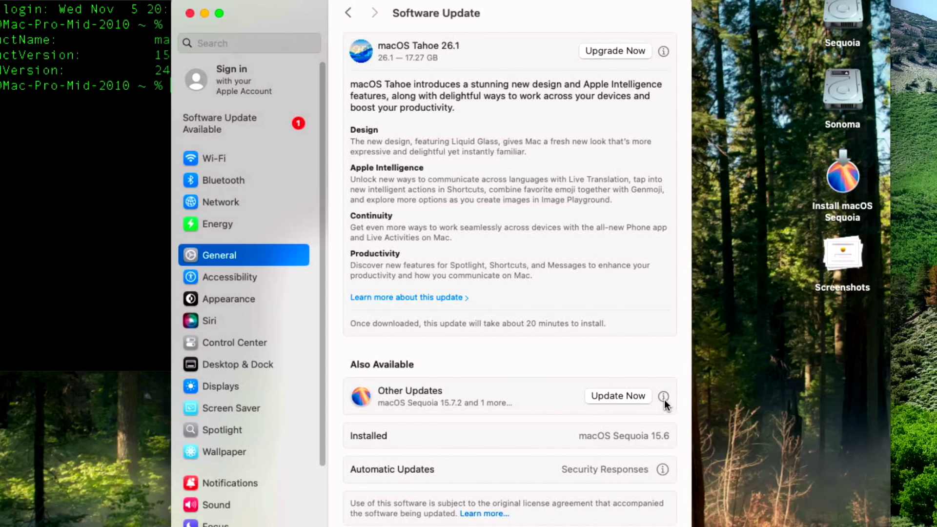
mouse_move(665, 404)
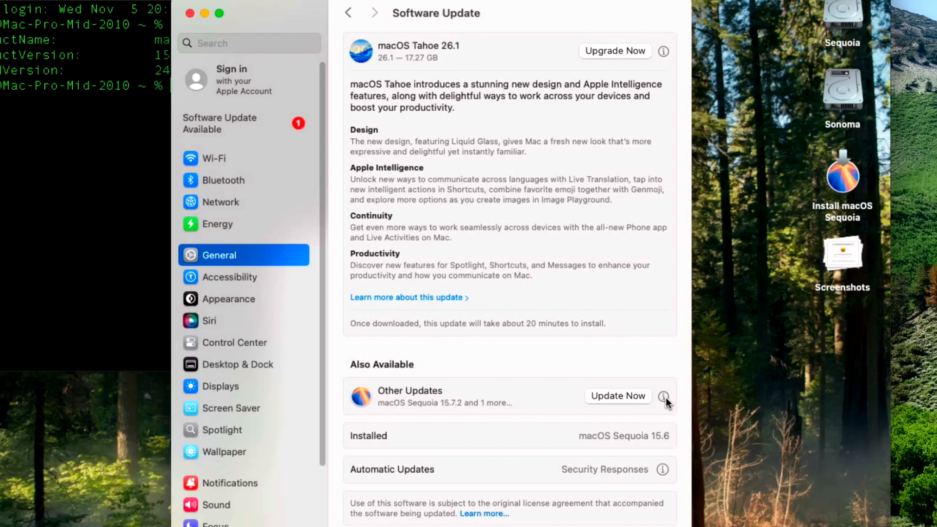
Tick only macOS Sequoia 15.7.2, leaving Tahoe 26.1 and Safari unticked
click(663, 396)
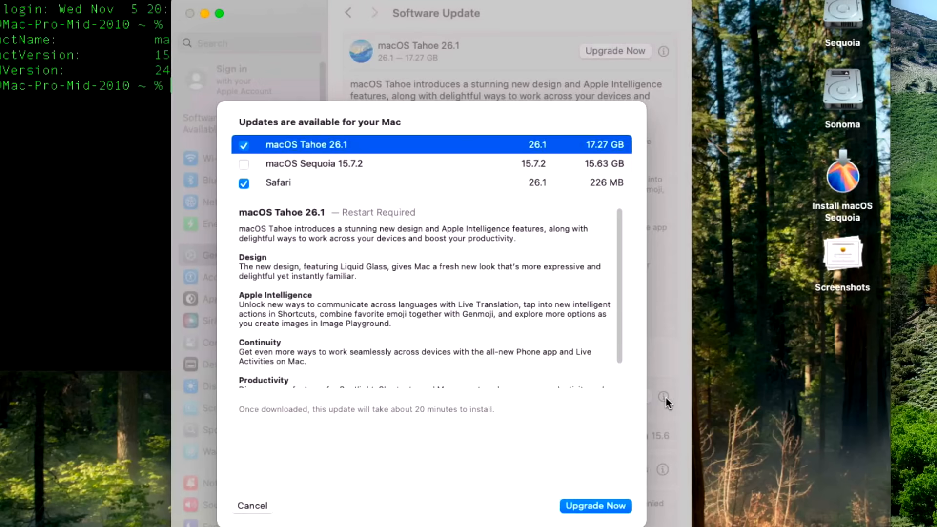
mouse_move(496, 375)
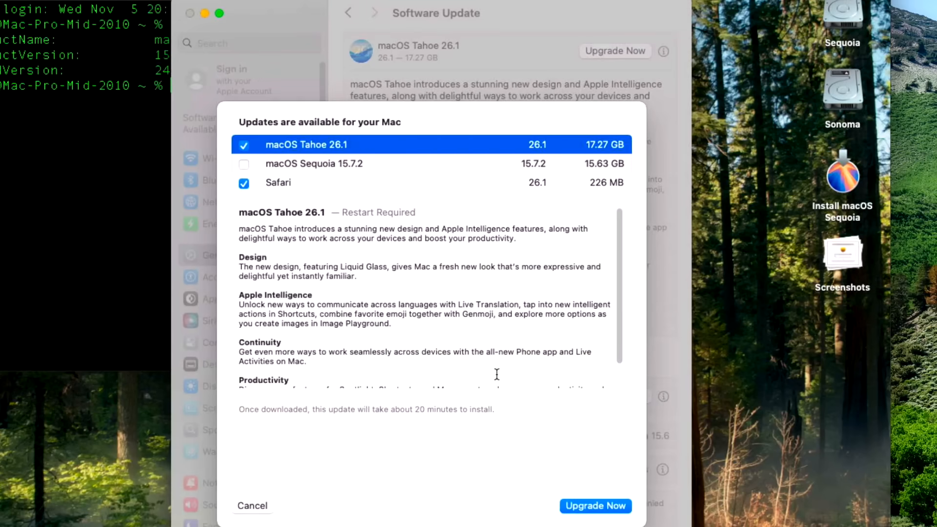
mouse_move(383, 175)
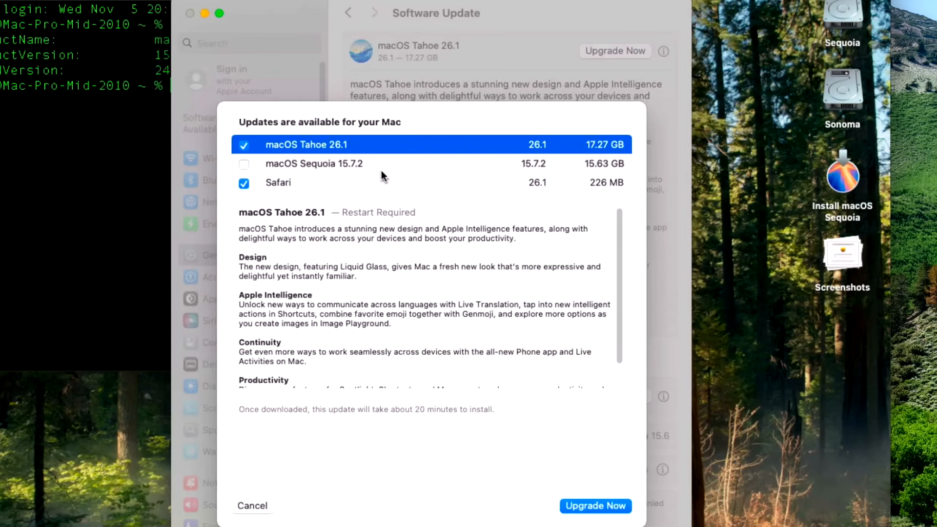
mouse_move(442, 198)
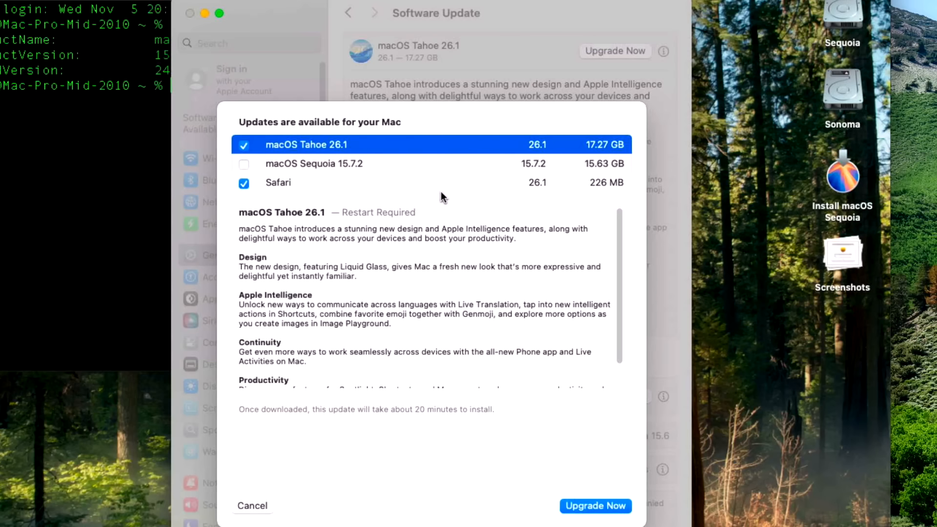
mouse_move(571, 498)
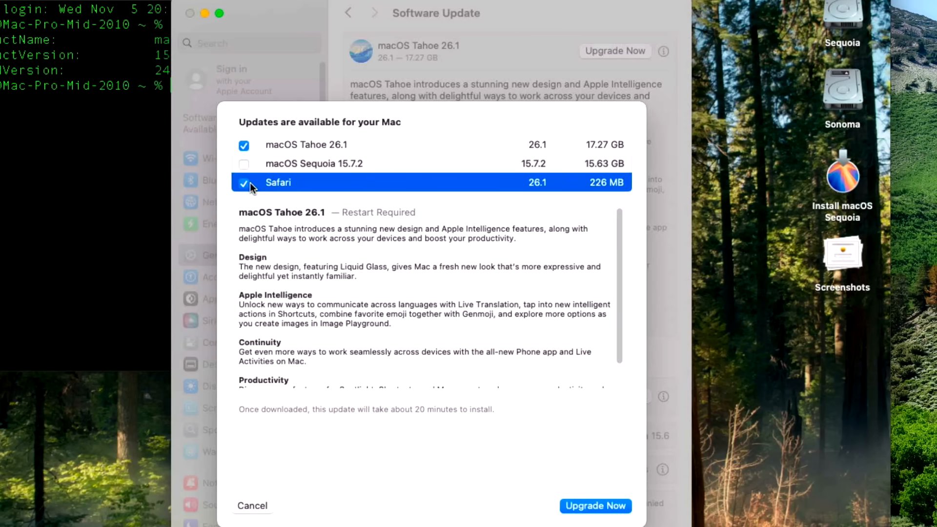
click(244, 184)
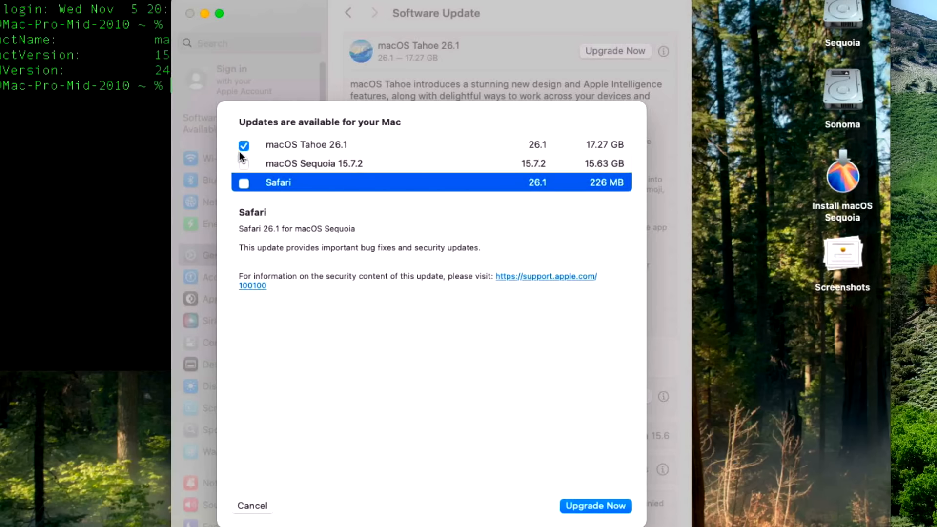
click(314, 163)
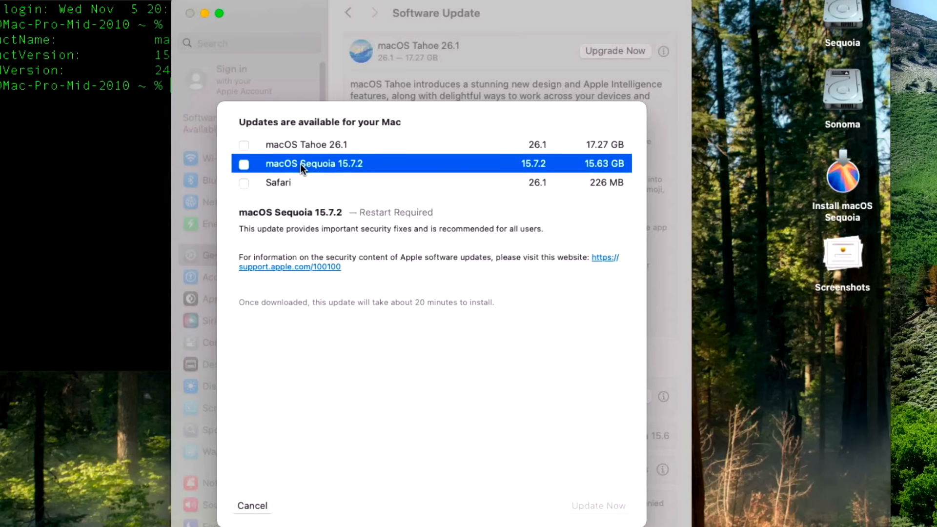
click(244, 165)
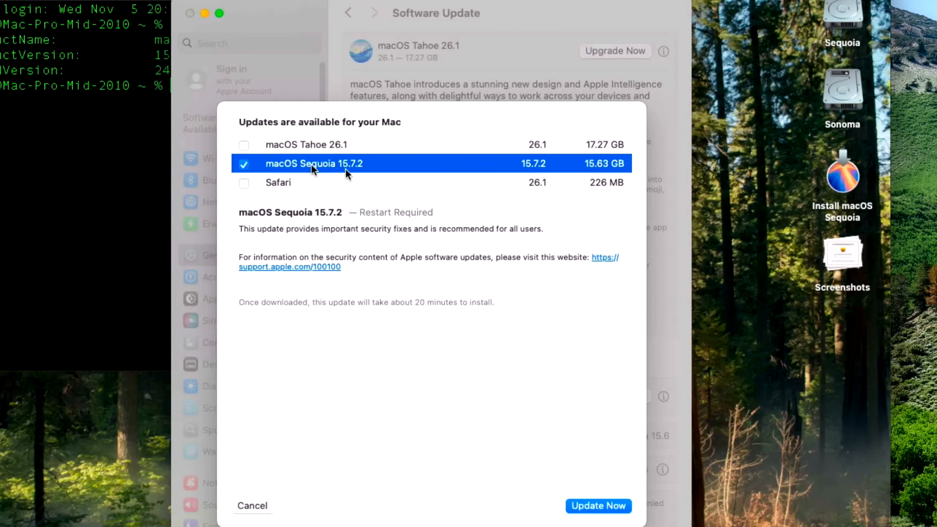
mouse_move(604, 473)
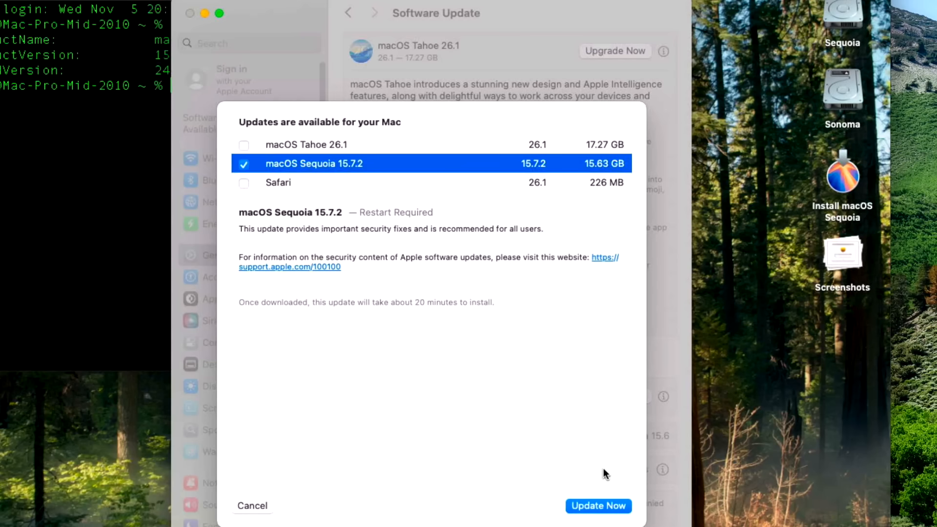
mouse_move(577, 244)
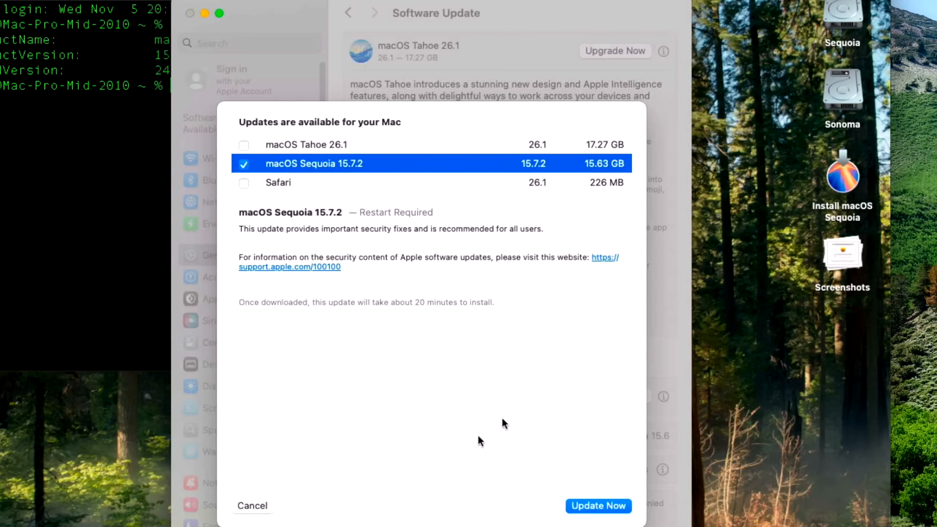
mouse_move(252, 506)
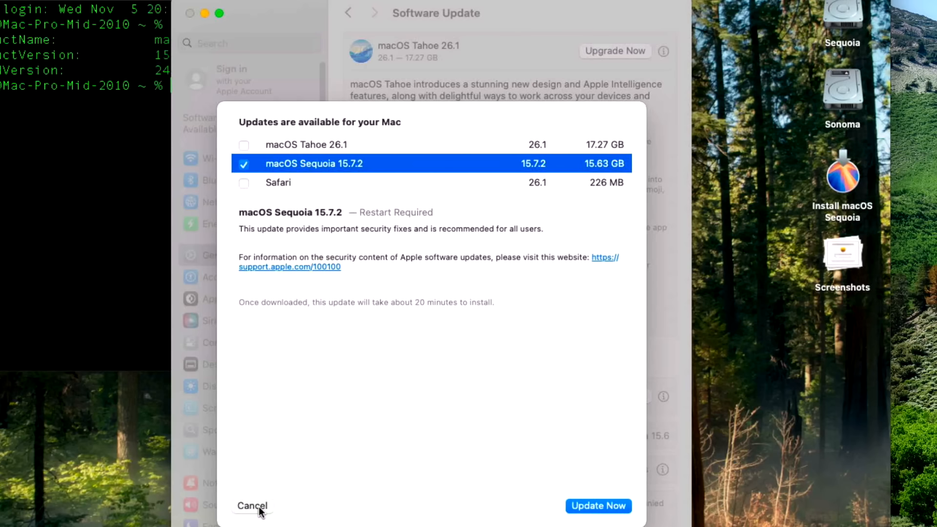
Cancel the update picker without installing any updates
click(252, 505)
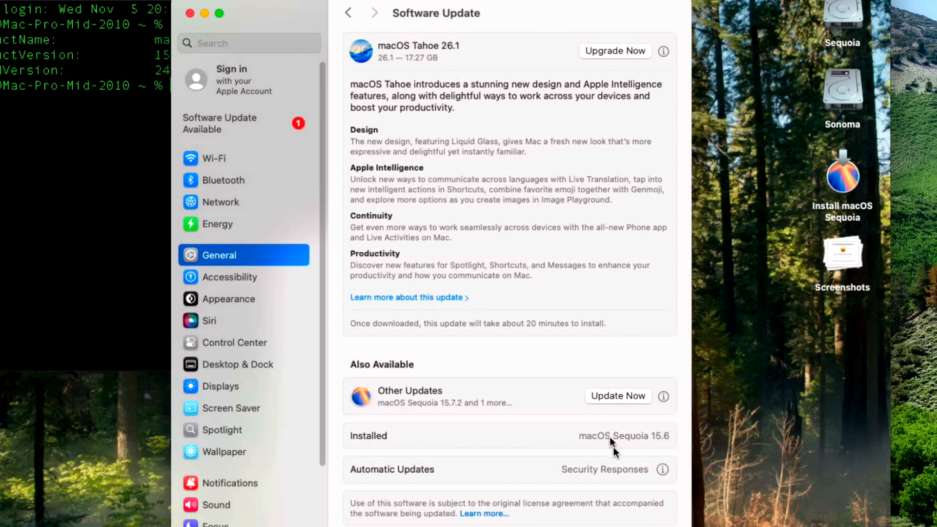
mouse_move(618, 356)
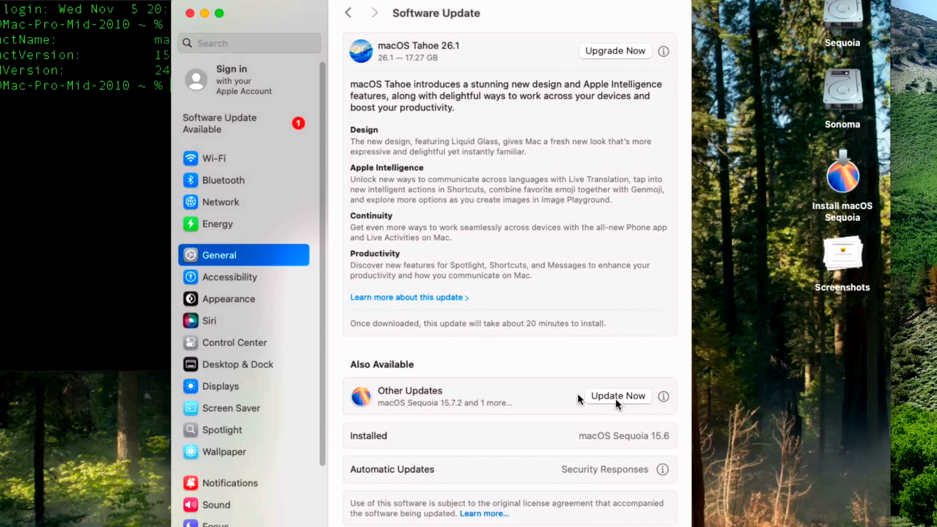
mouse_move(472, 416)
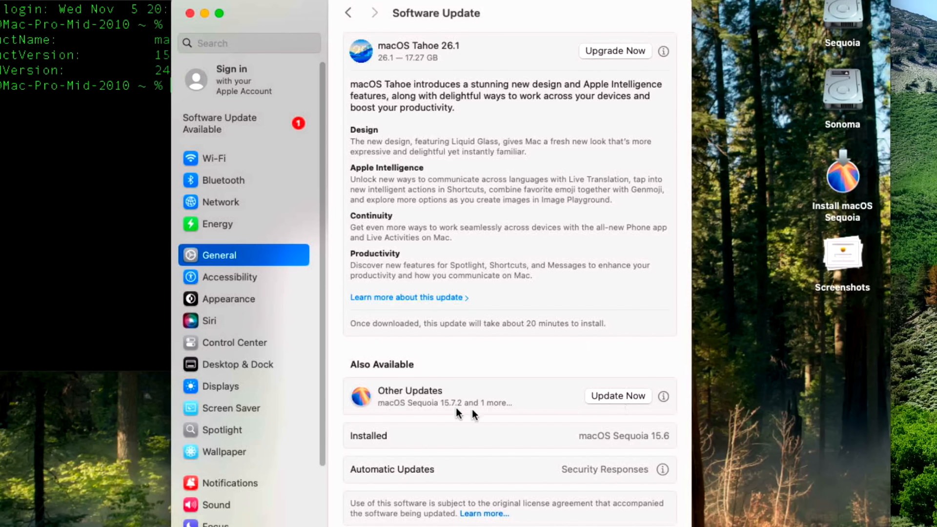
mouse_move(504, 416)
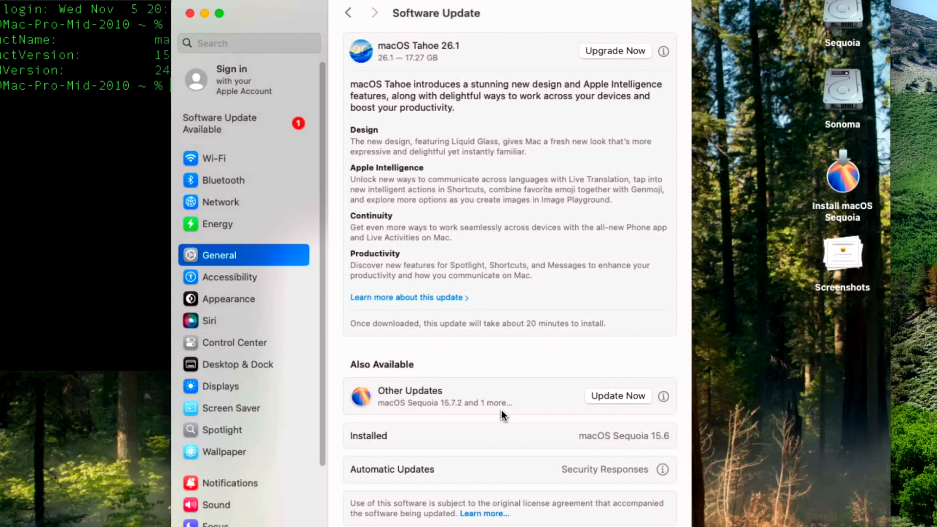
mouse_move(583, 412)
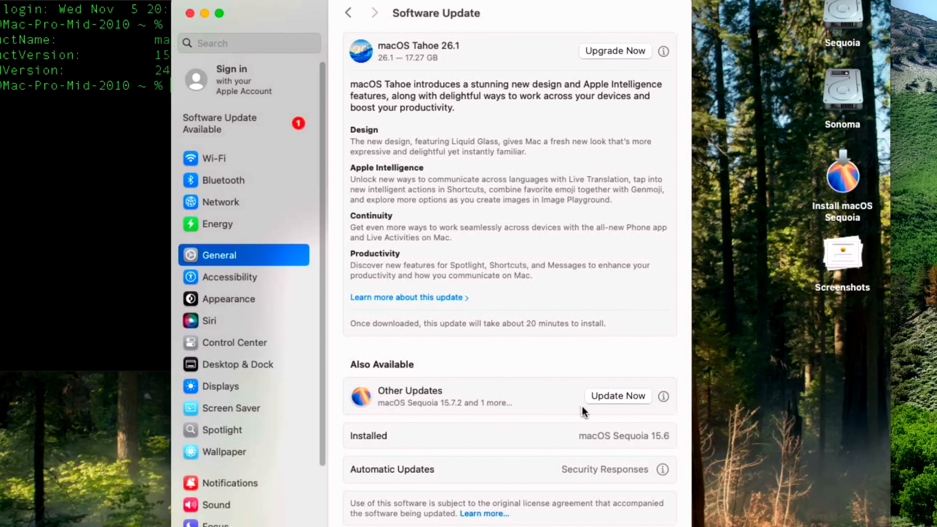
mouse_move(608, 411)
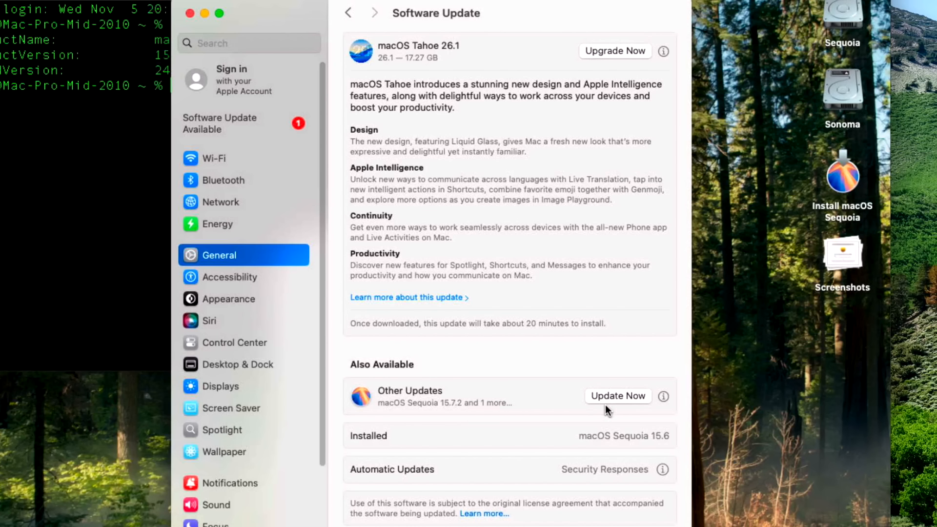
mouse_move(621, 412)
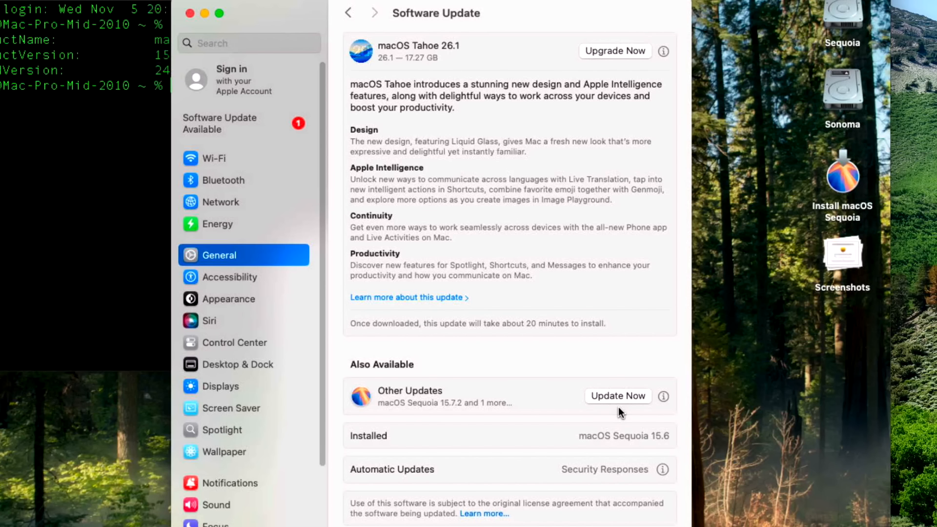
mouse_move(676, 411)
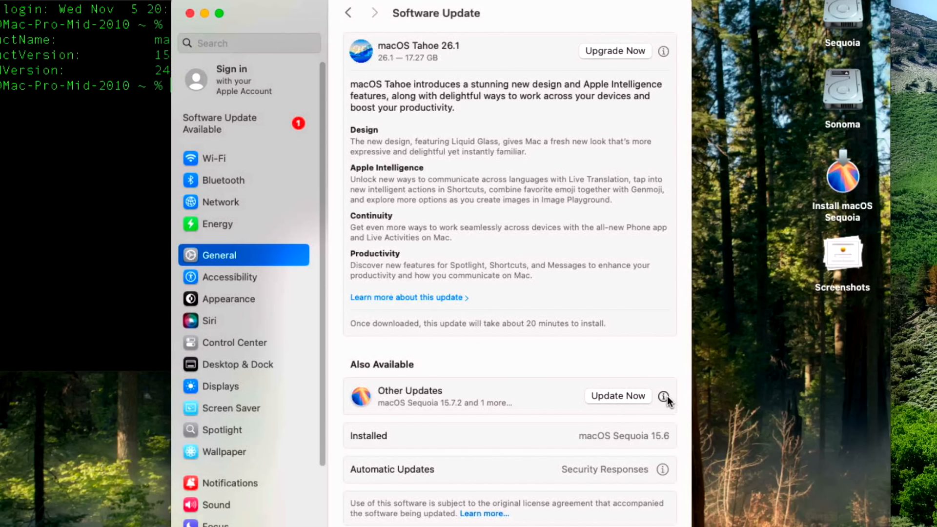
Reopen the available updates list from the Other Updates info button
click(662, 396)
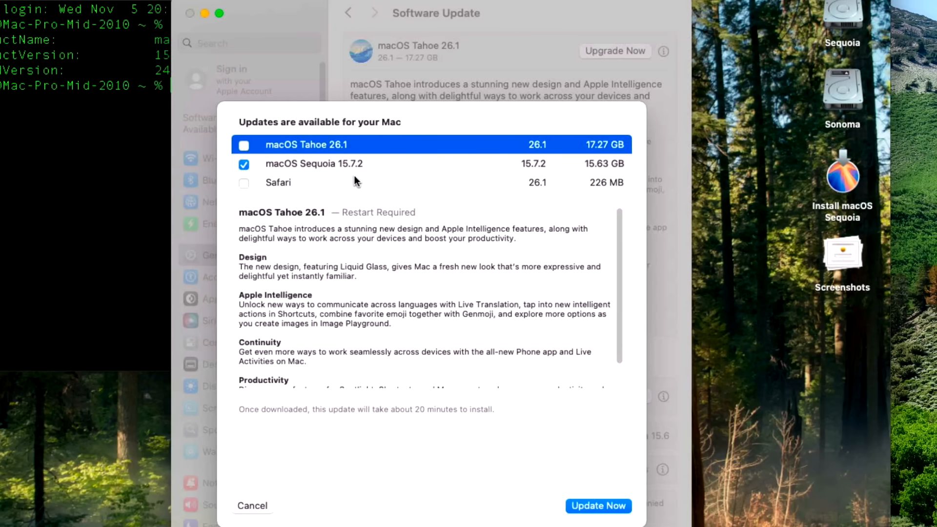
mouse_move(432, 462)
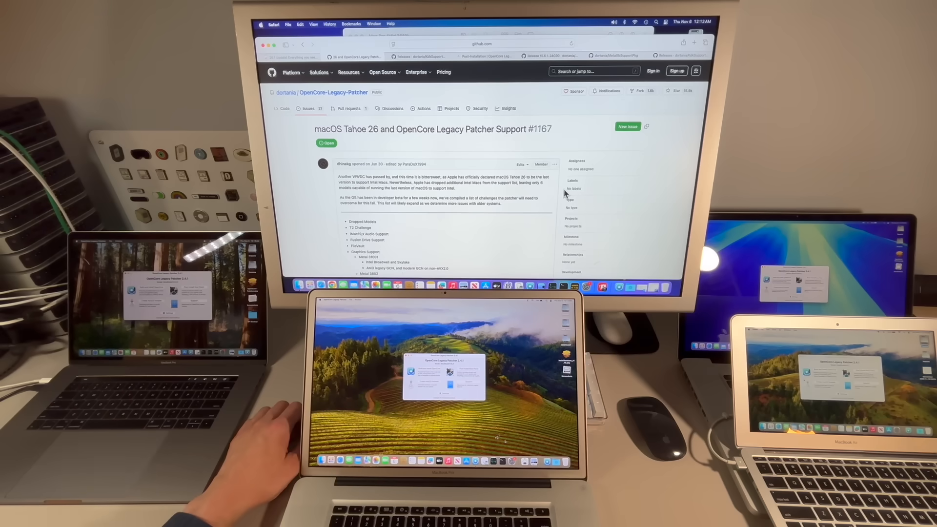
mouse_move(658, 389)
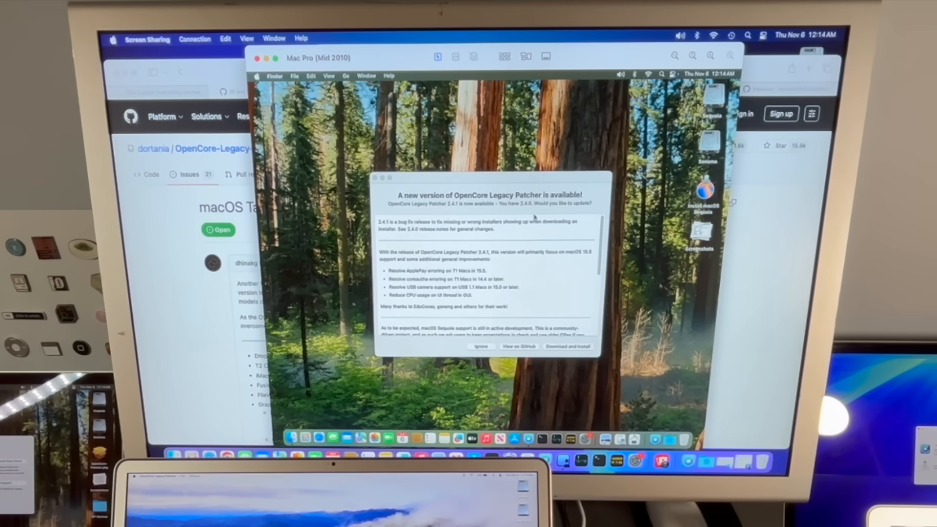
mouse_move(543, 439)
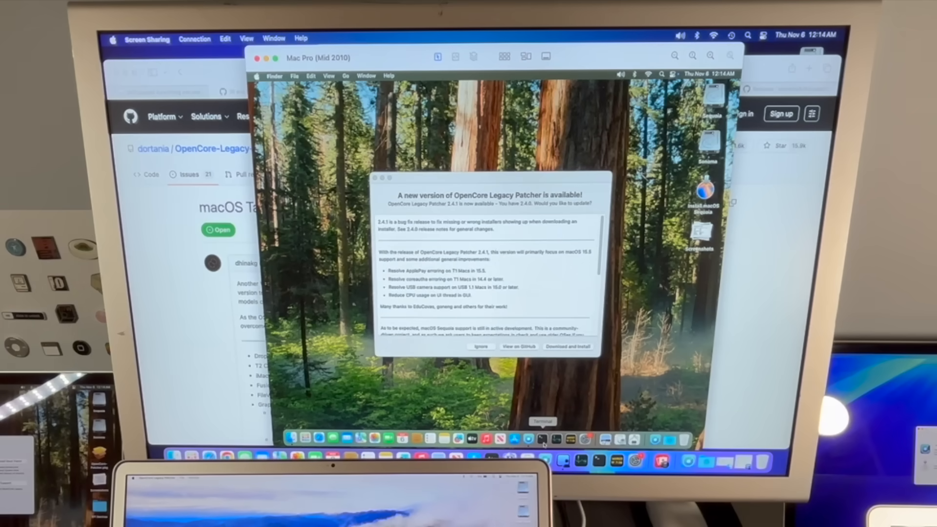
Launch Terminal from the remote Mac Pro's Dock over Screen Sharing
click(543, 440)
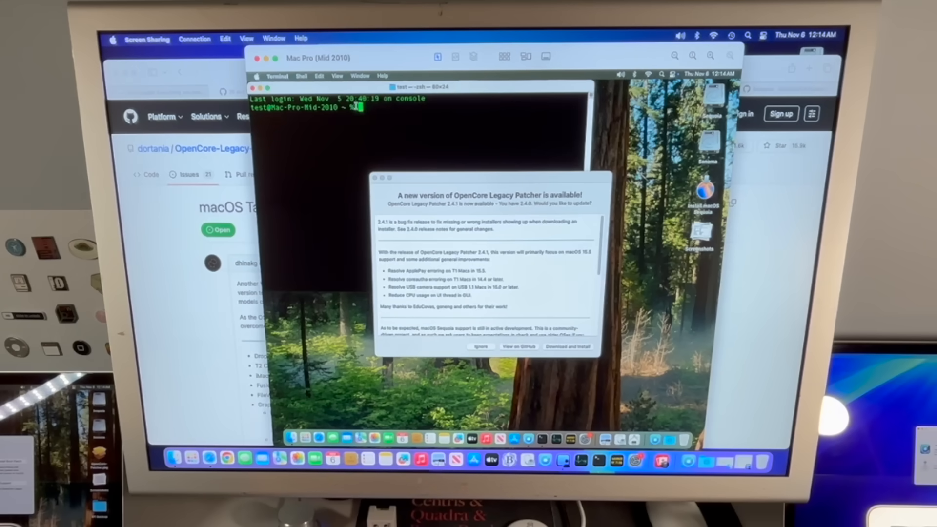
Run sw_vers on the Mac Pro to report its macOS version
text(sw_vers)
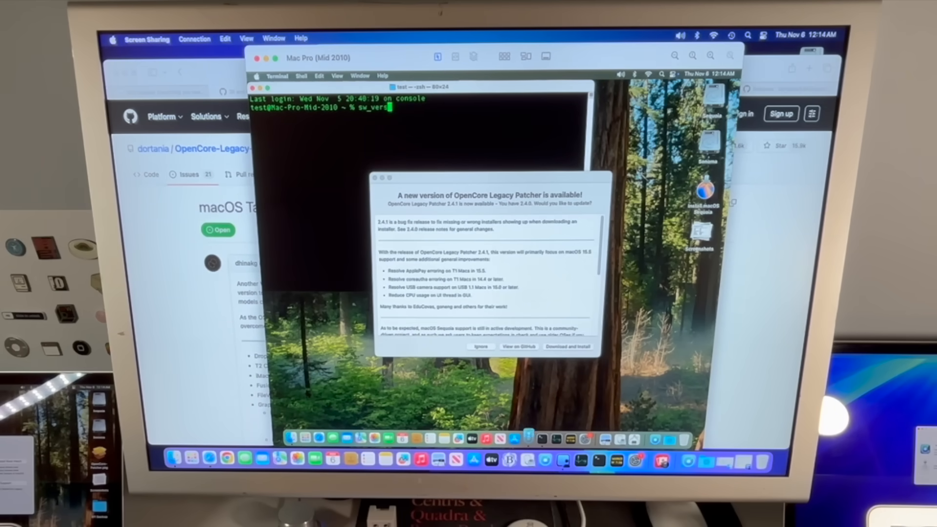
key(Return)
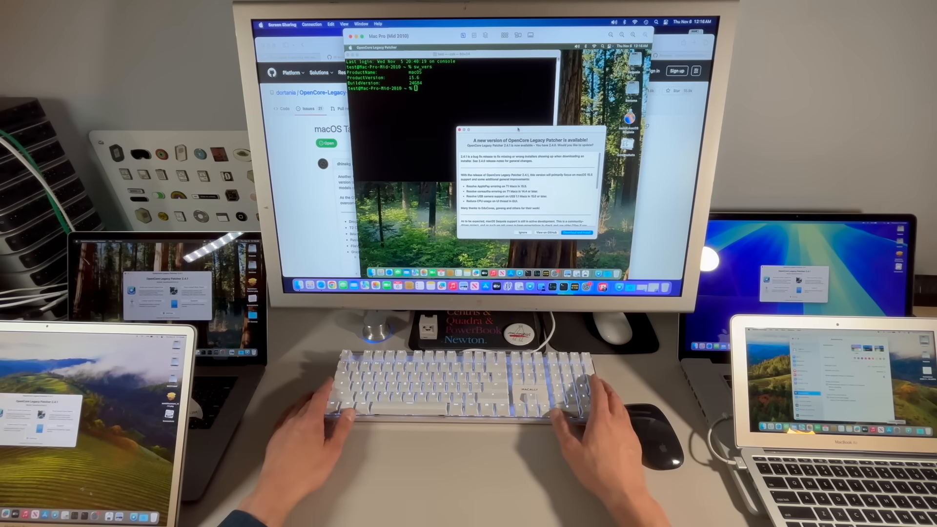
mouse_move(454, 389)
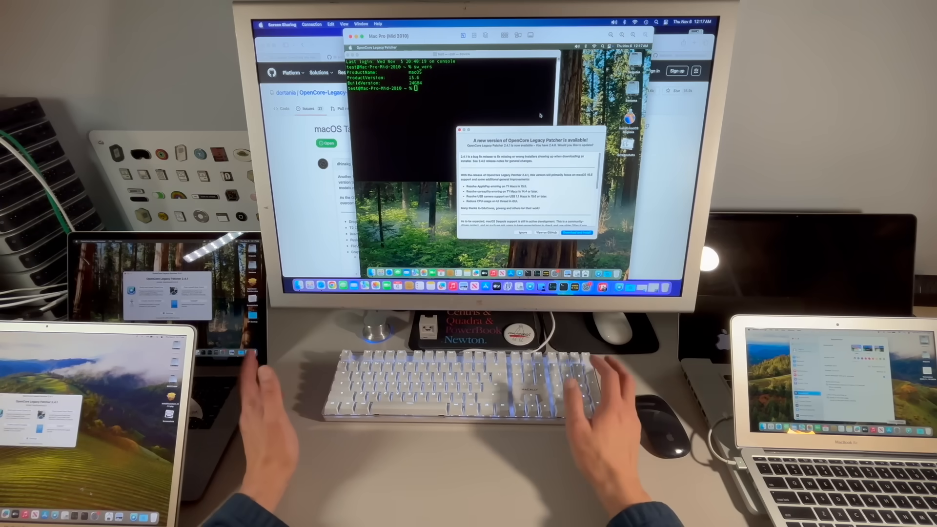
mouse_move(448, 388)
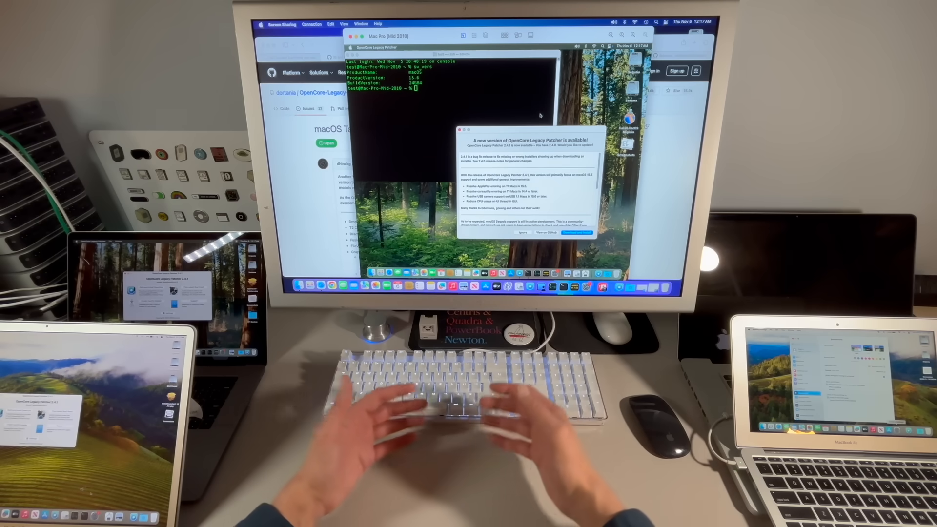